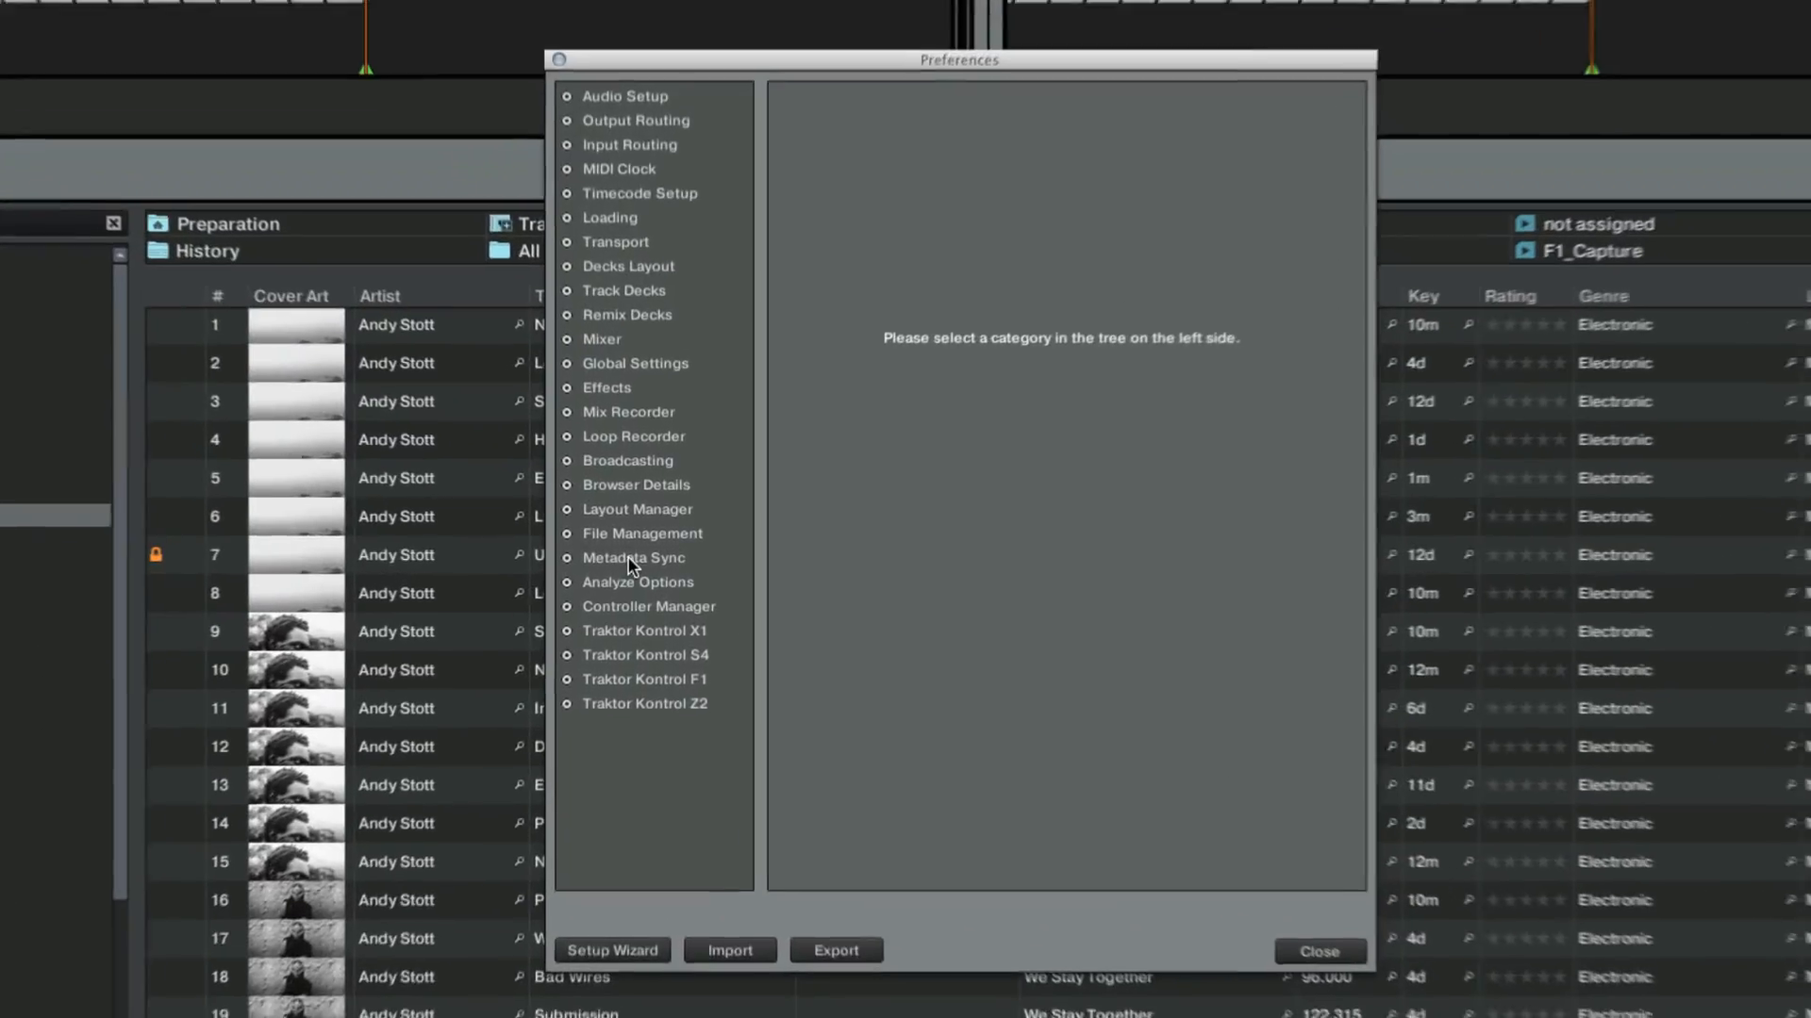
- Enable metadata sync via Dropbox in the Metadata Sync preferences, raising the Keep/Overwrite prompt
click(633, 557)
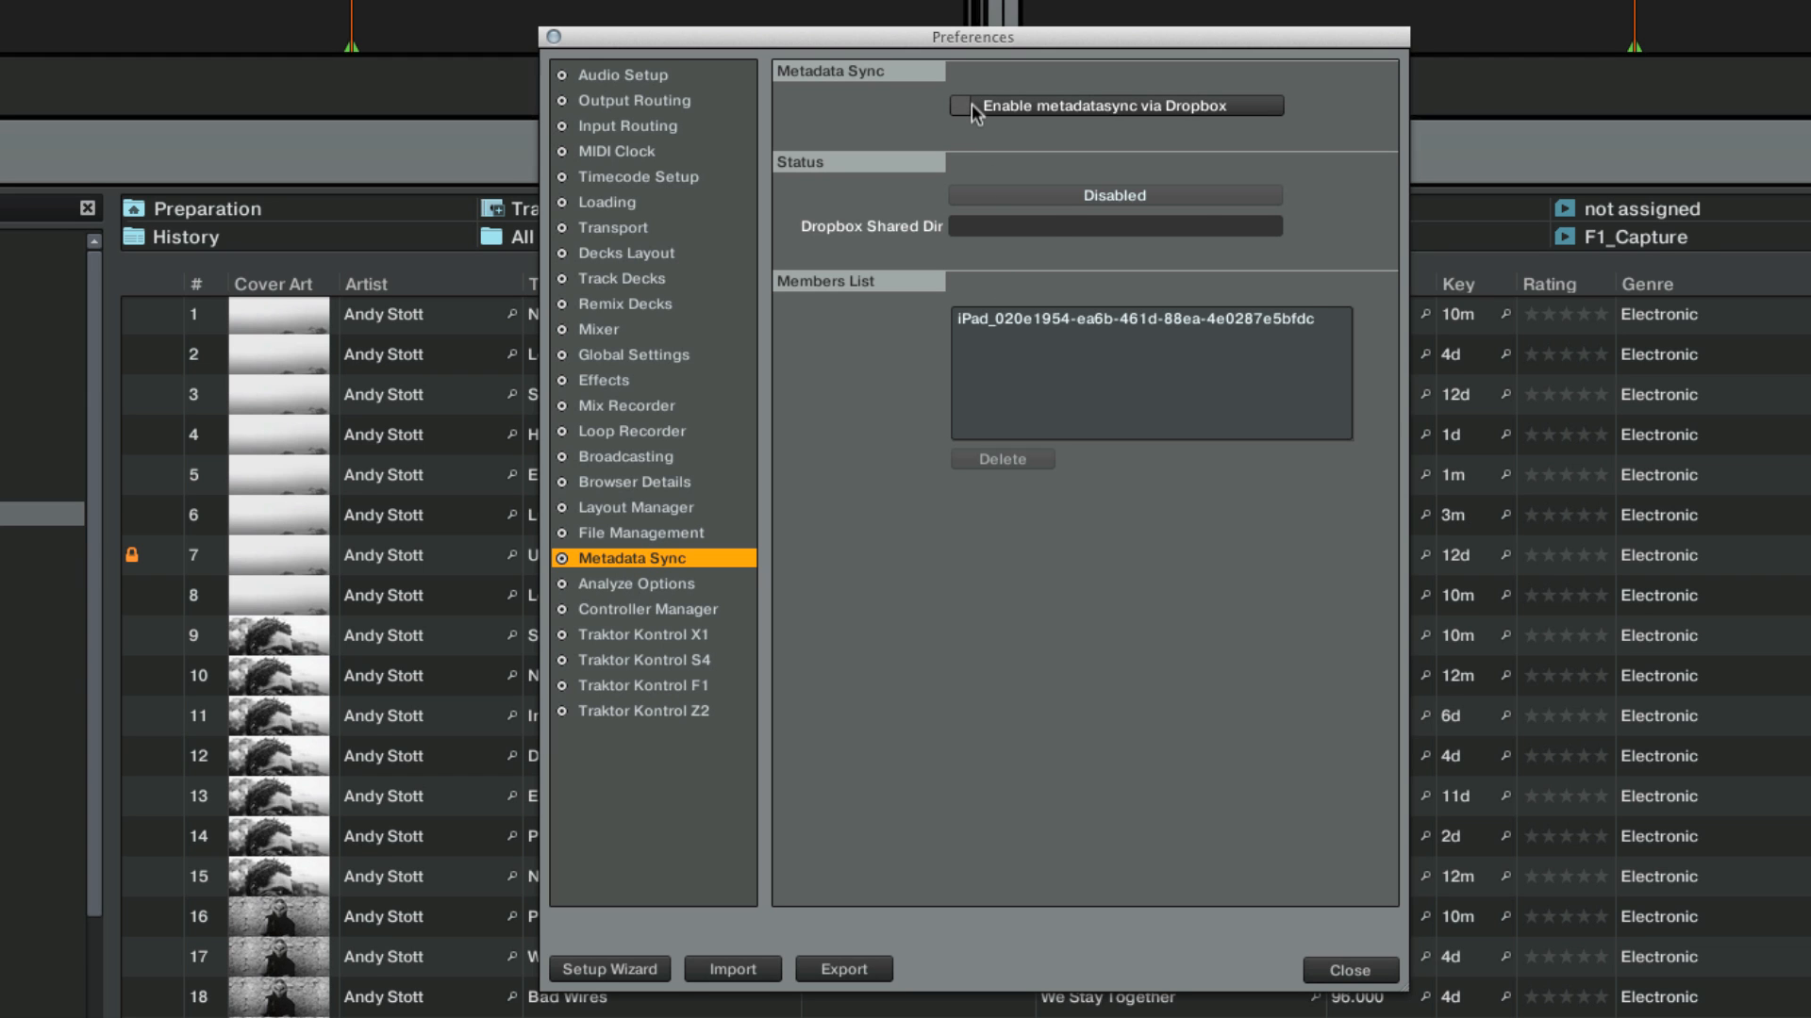
click(960, 106)
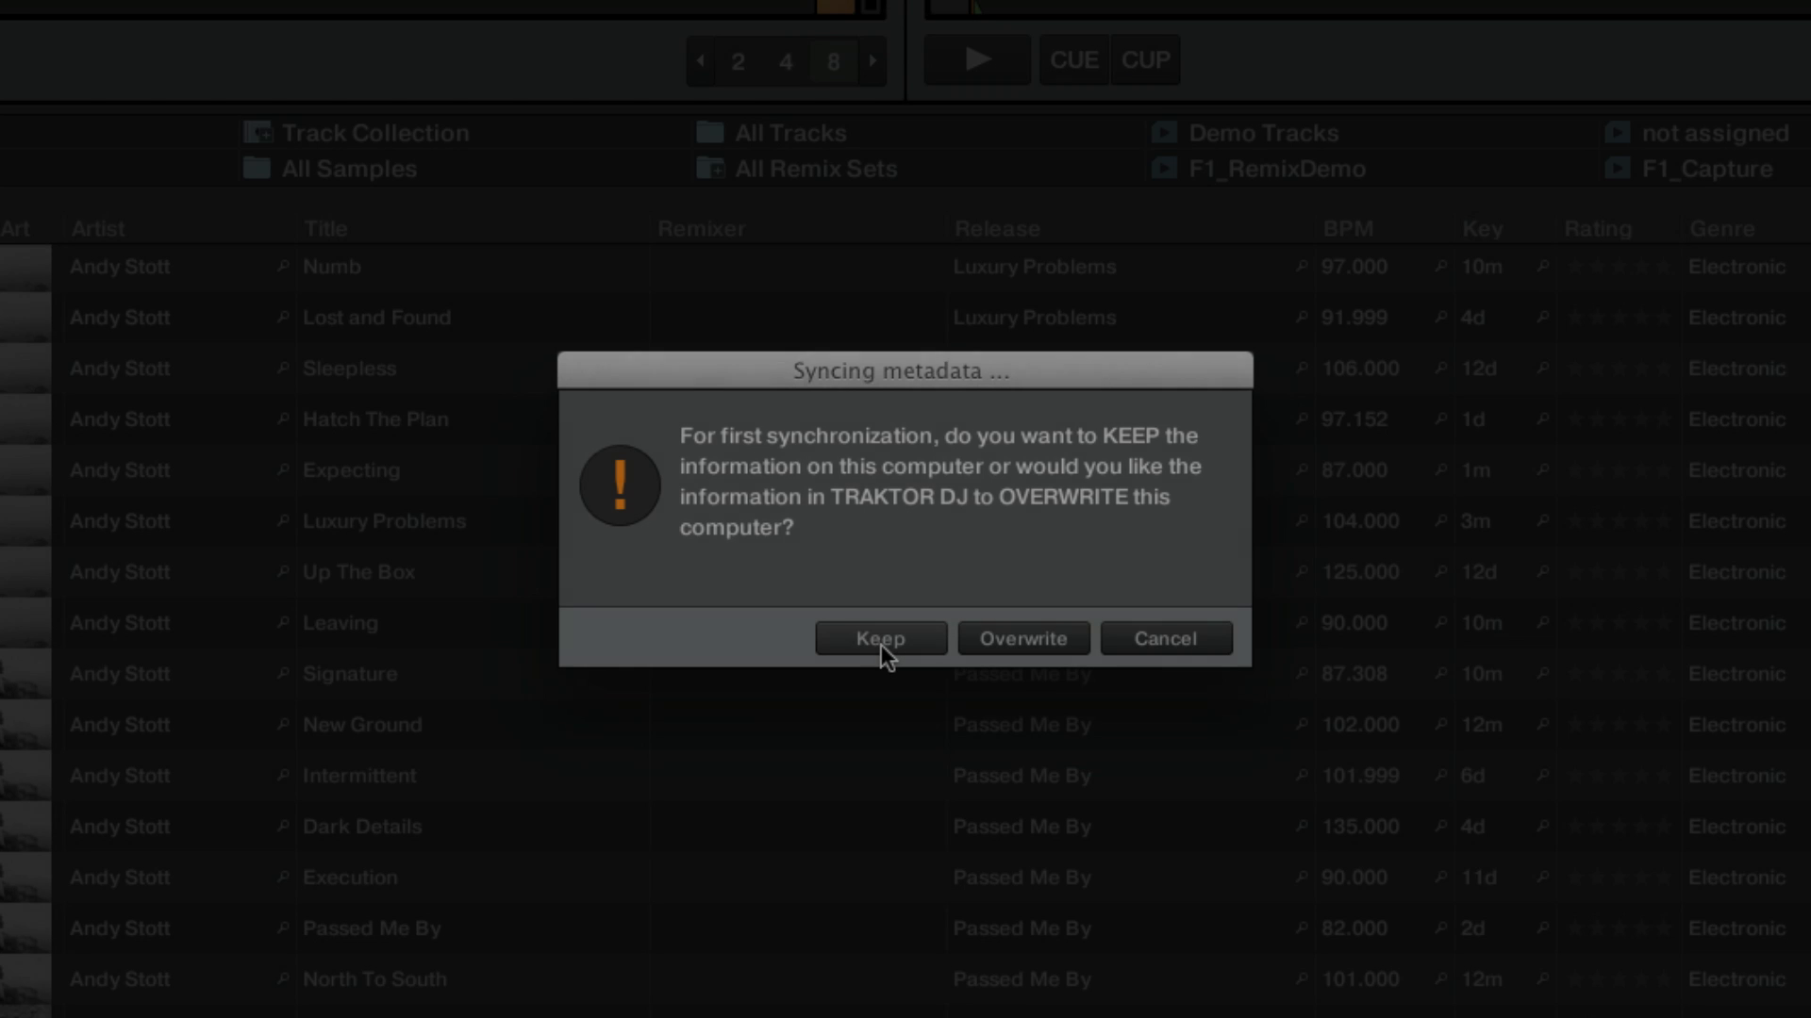